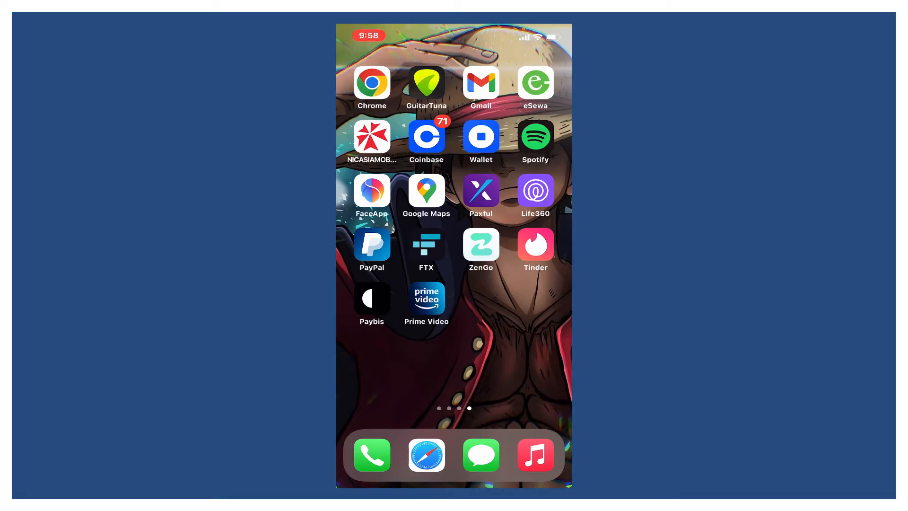
Launch Prime Video from the home screen to reach the Amazon Sign-In page.
{"action": "left_click", "coordinate": [815, 58]}
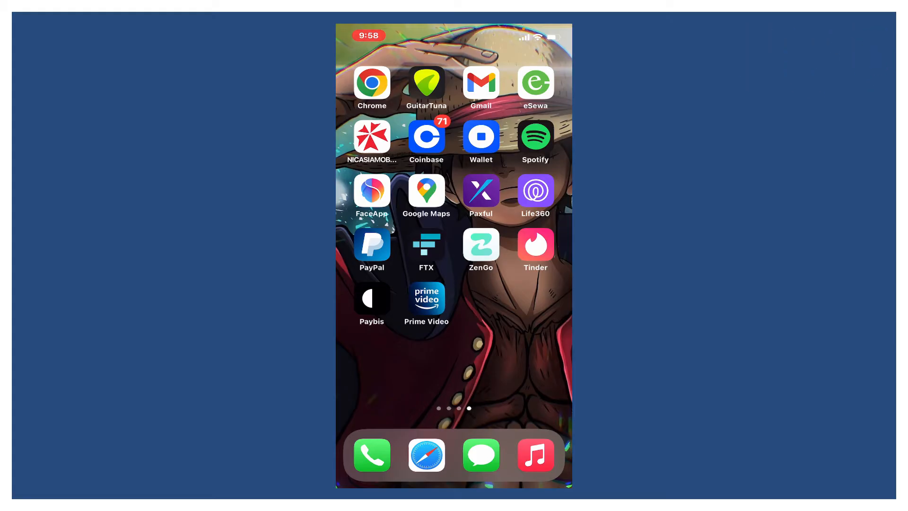
{"action": "left_click", "coordinate": [426, 299]}
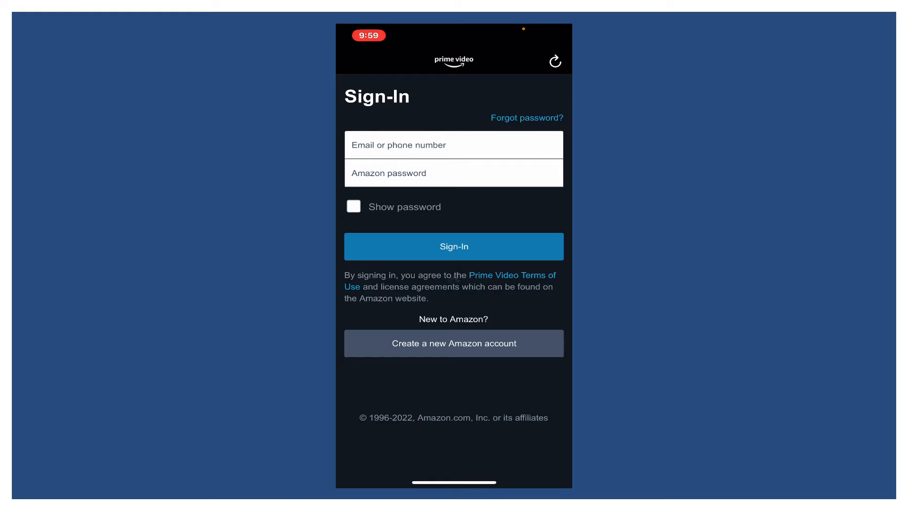
{"action": "left_click", "coordinate": [526, 118]}
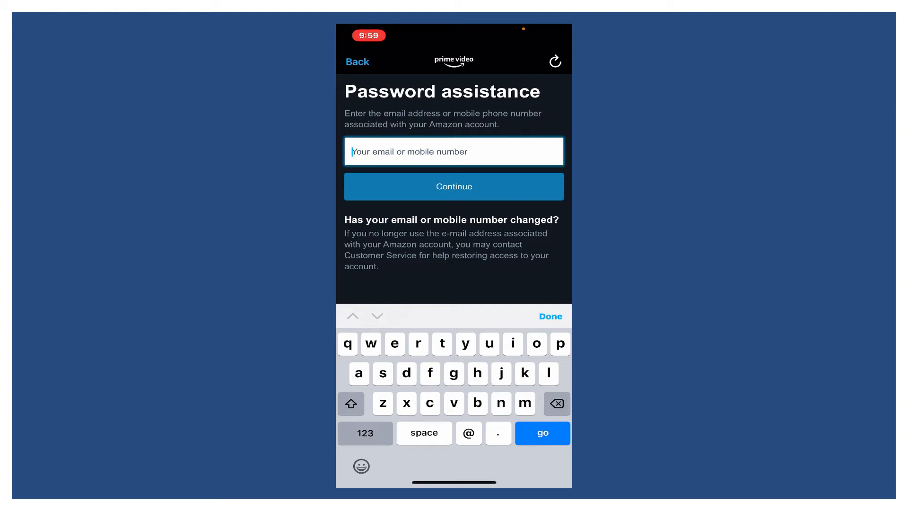
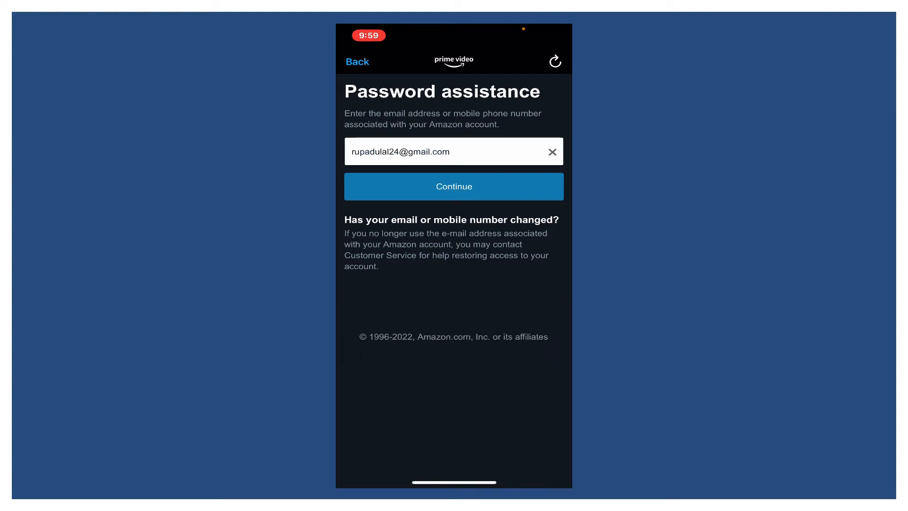
{"action": "left_click", "coordinate": [453, 185]}
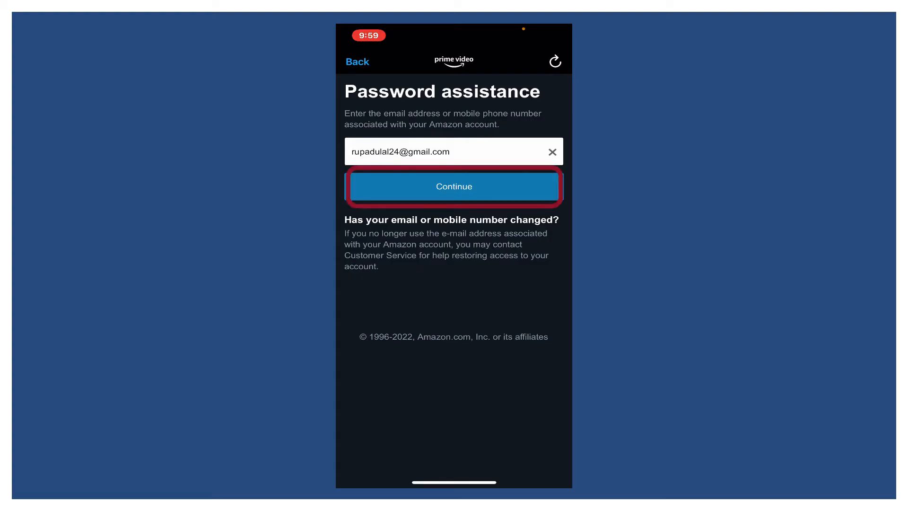
Submit the email and select the empty OTP field on Verification required.
{"action": "left_click", "coordinate": [453, 186]}
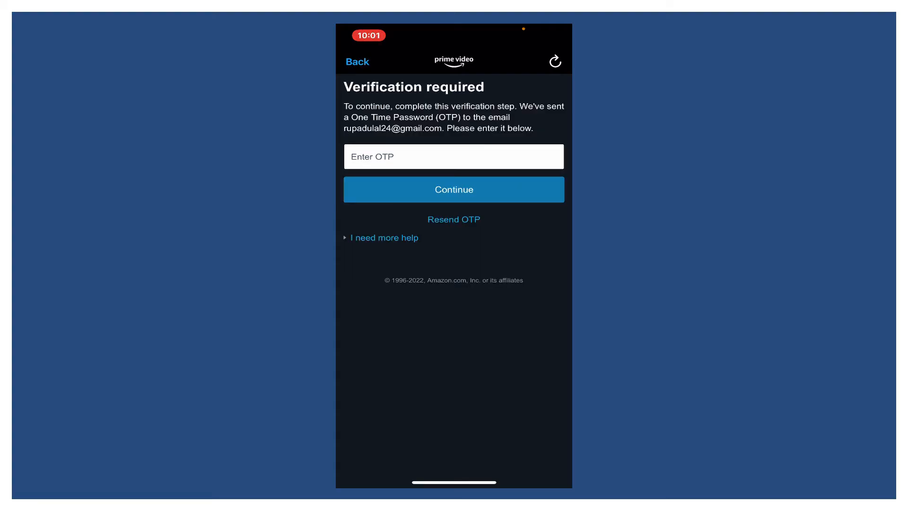
{"action": "left_click", "coordinate": [454, 156]}
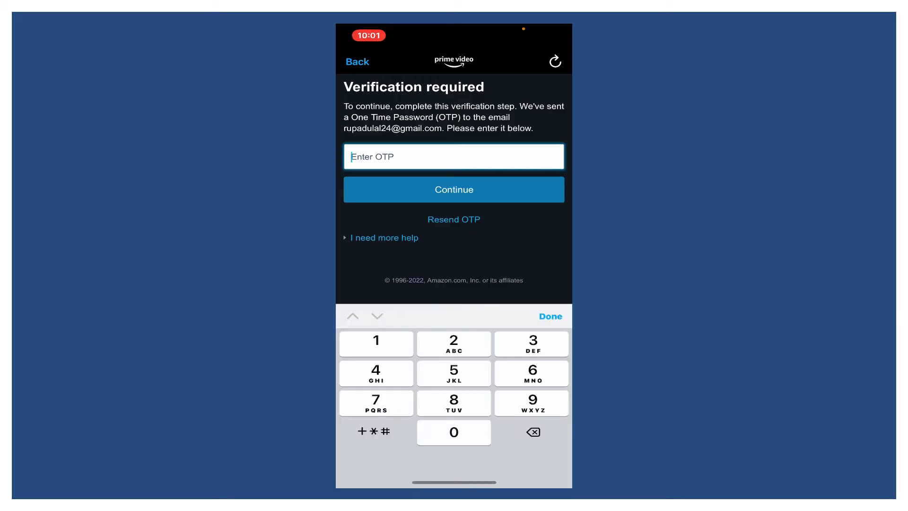